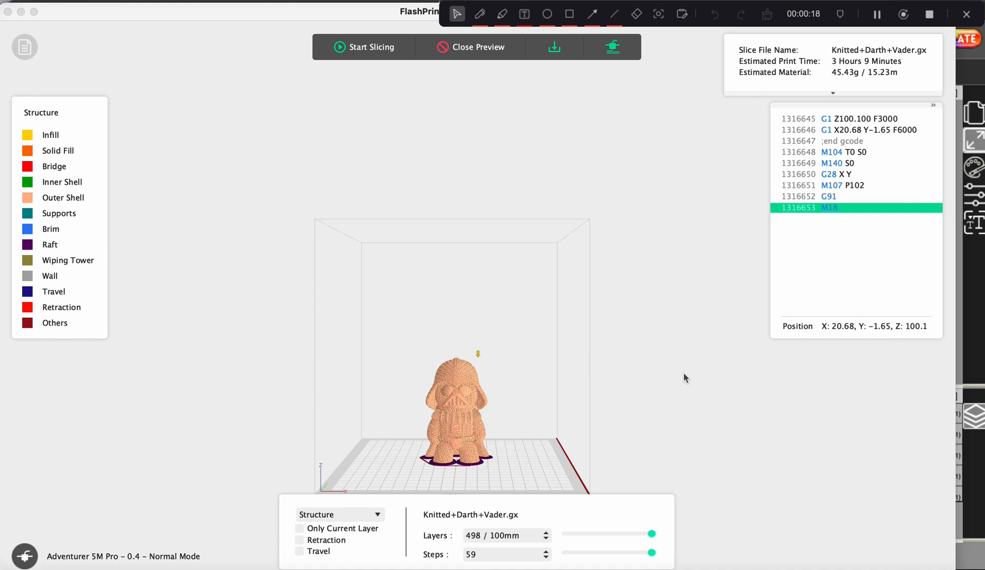
pyautogui.moveTo(478, 476)
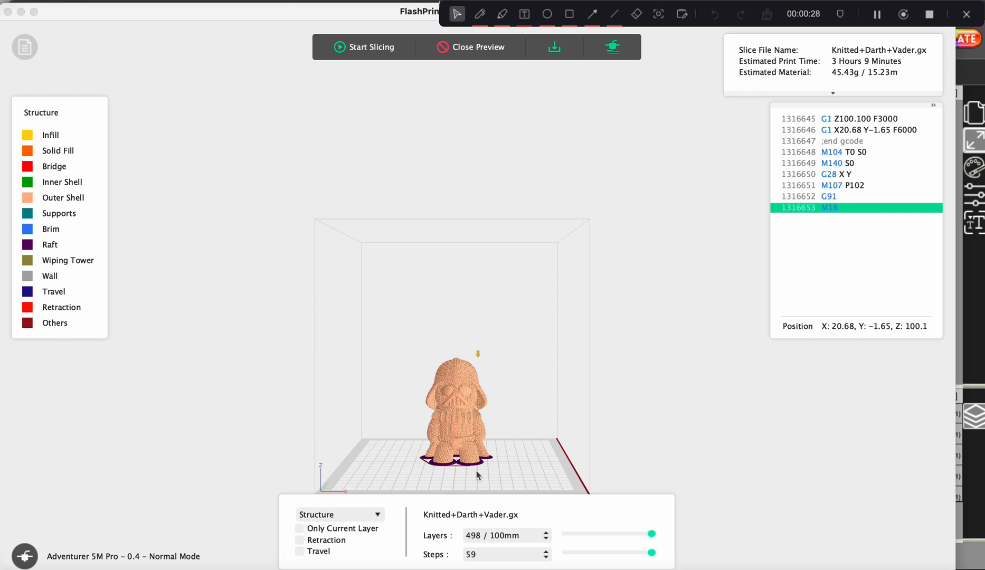
pyautogui.moveTo(445, 480)
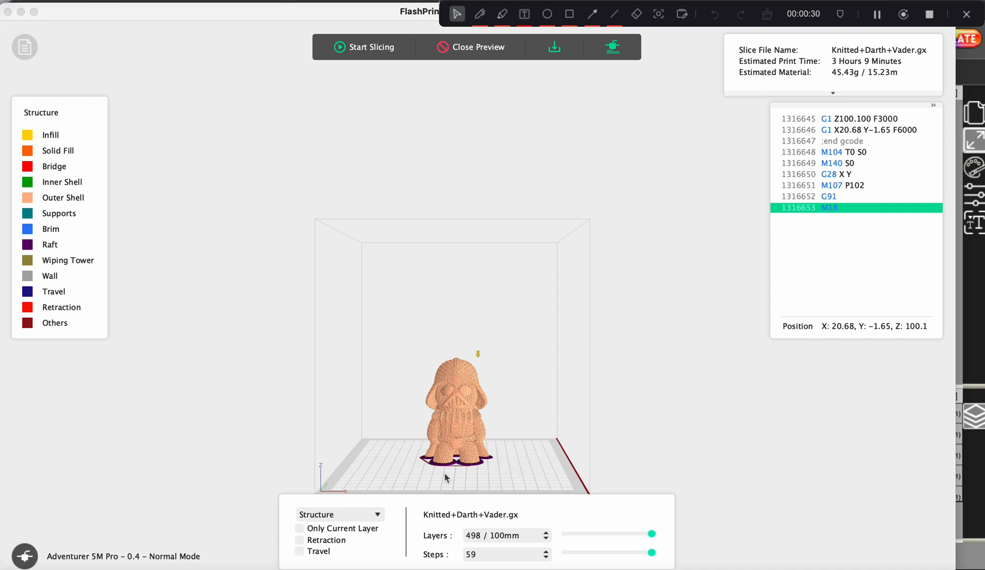
pyautogui.moveTo(432, 481)
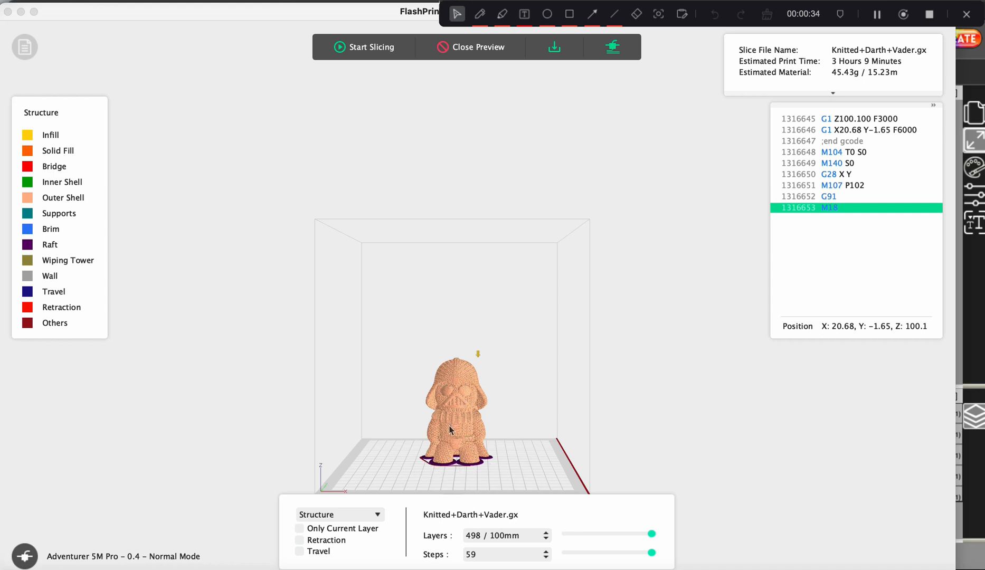
pyautogui.moveTo(487, 469)
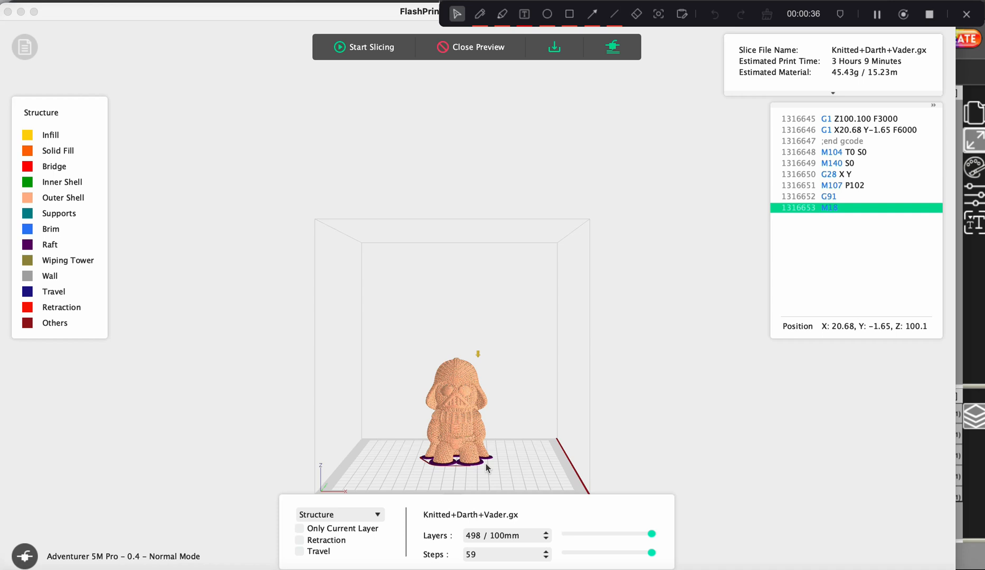
pyautogui.moveTo(422, 482)
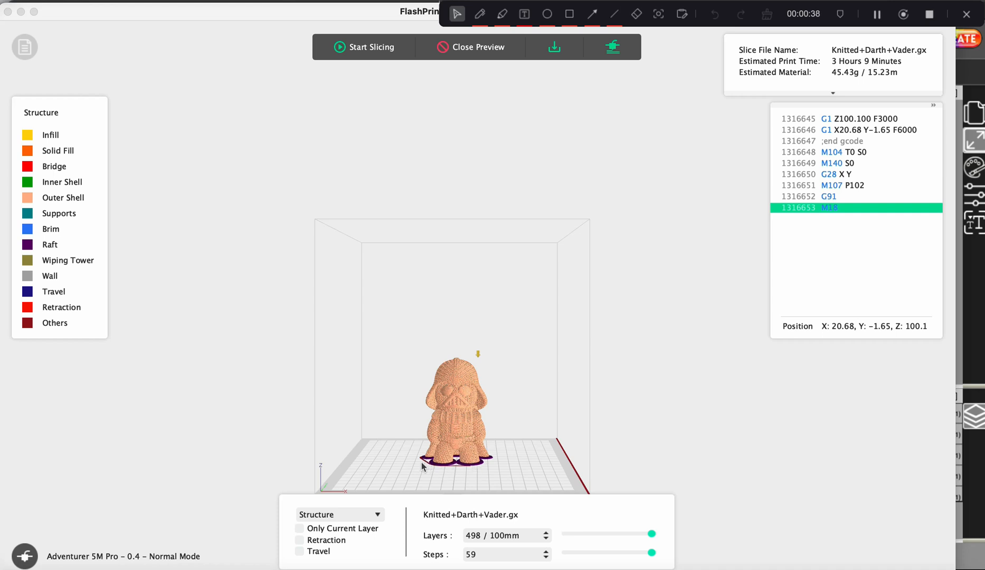
pyautogui.moveTo(499, 463)
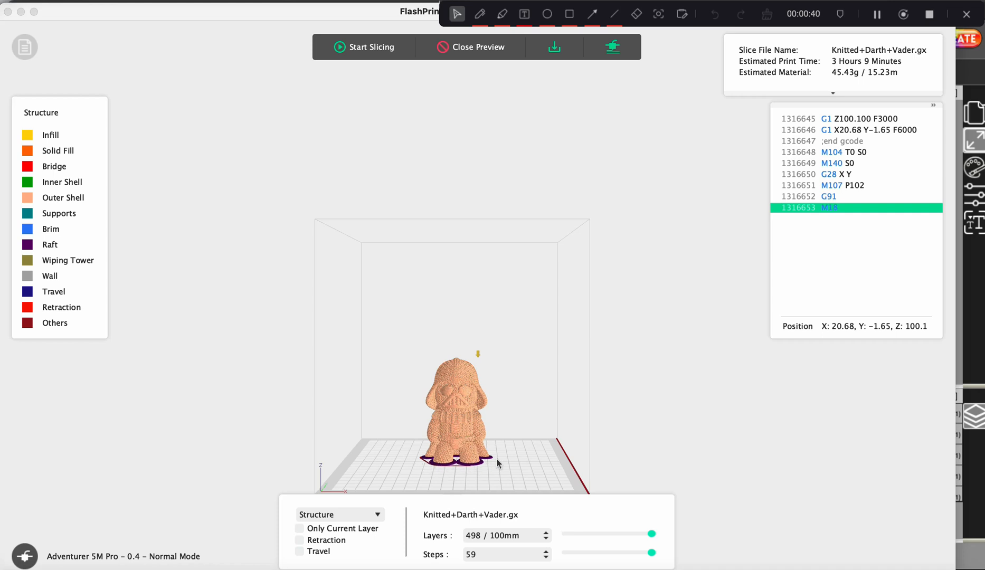
pyautogui.moveTo(456, 469)
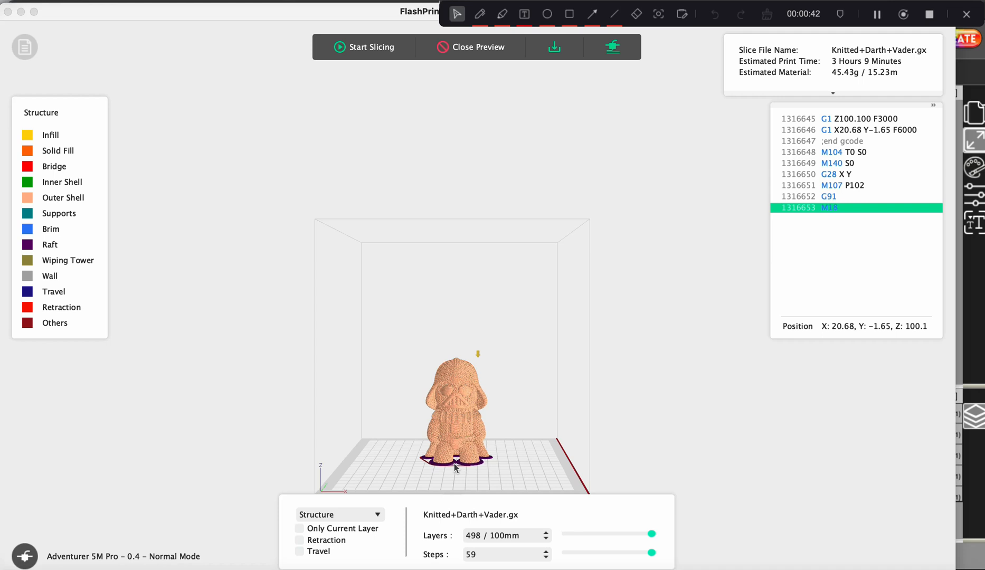
pyautogui.moveTo(478, 472)
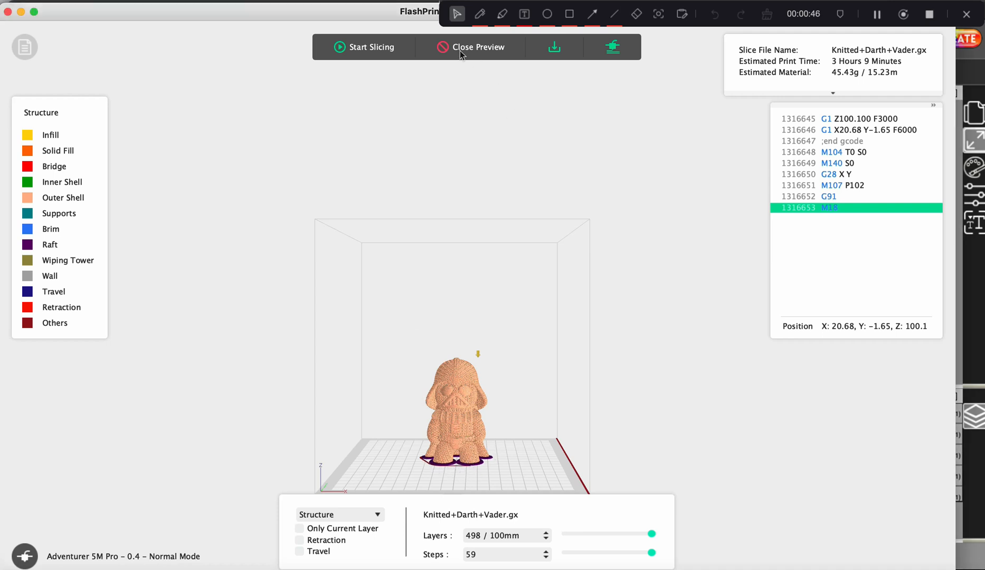
# Leave the slice preview and open the slicing settings on the Raft section
pyautogui.click(474, 47)
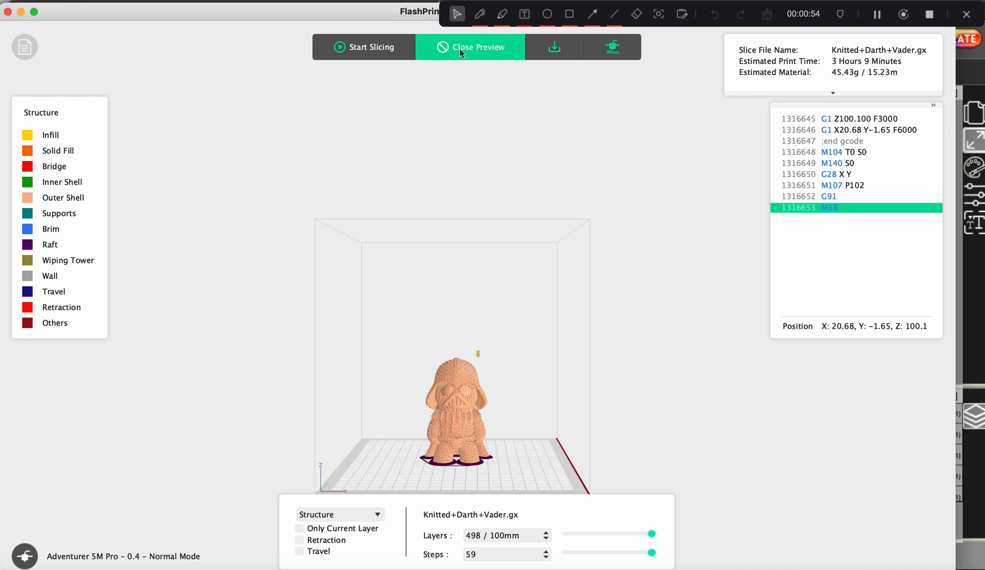
pyautogui.click(470, 47)
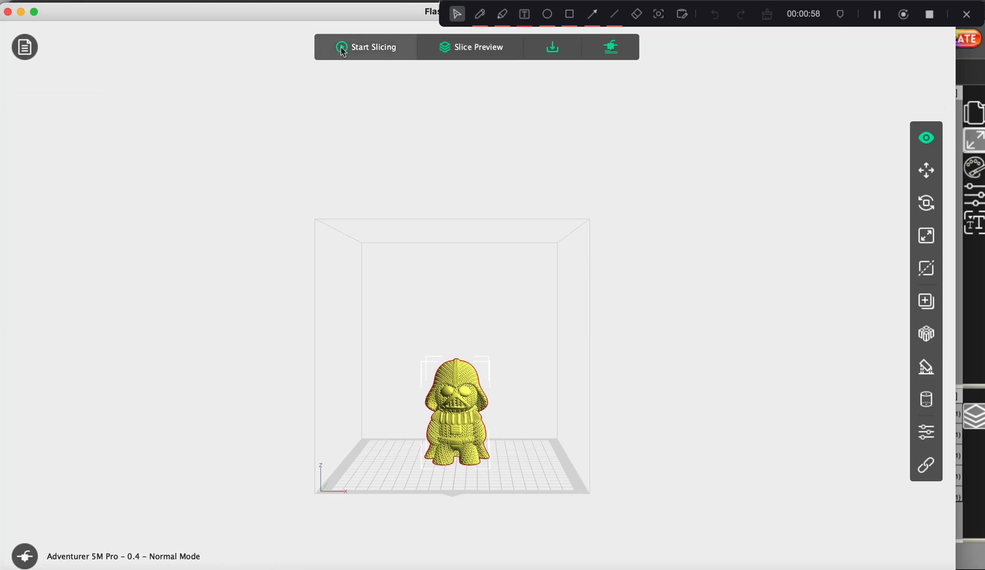
pyautogui.click(369, 47)
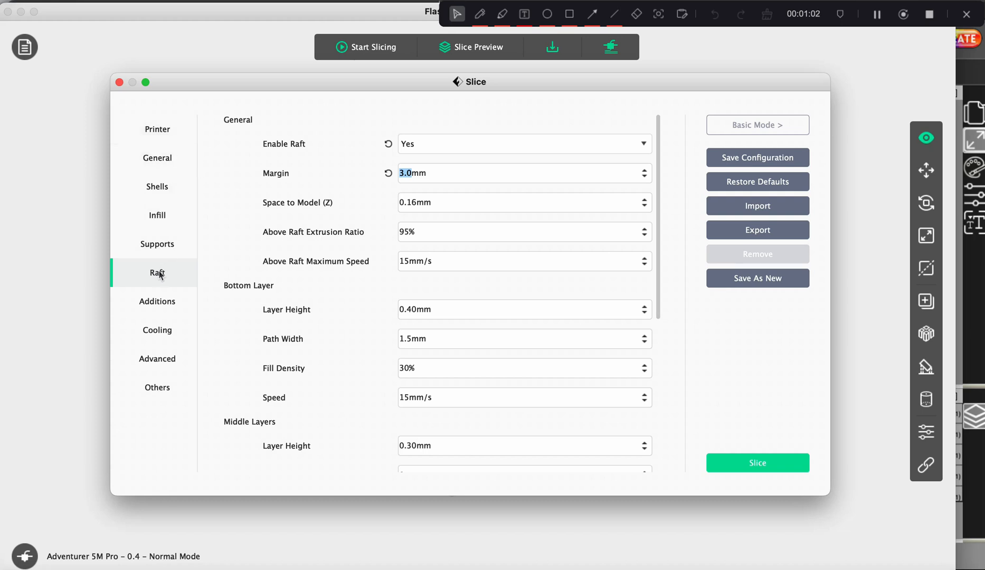
# Keep raft enabled and change the raft margin from 3.0 mm to 2.0 mm
pyautogui.click(525, 143)
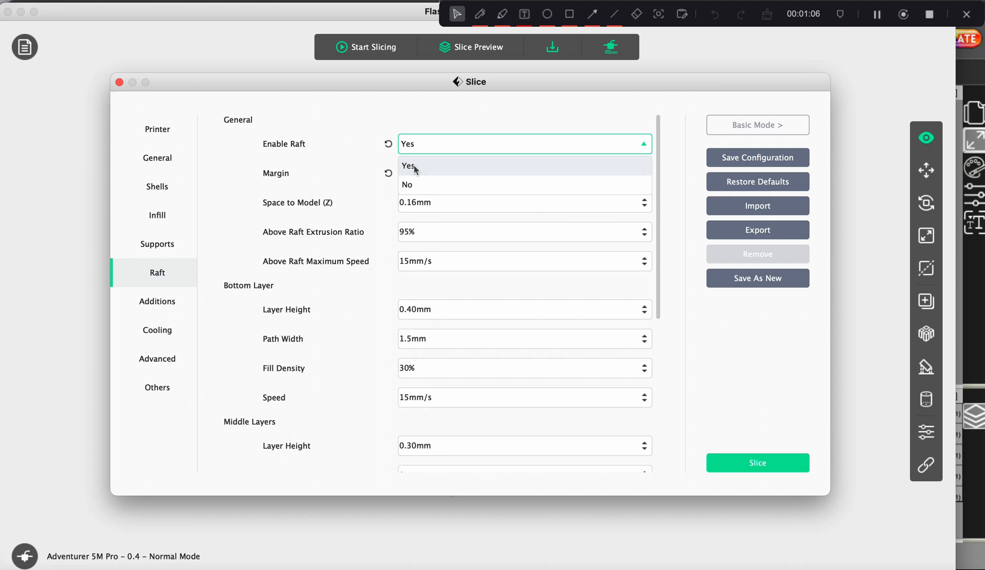
pyautogui.moveTo(416, 189)
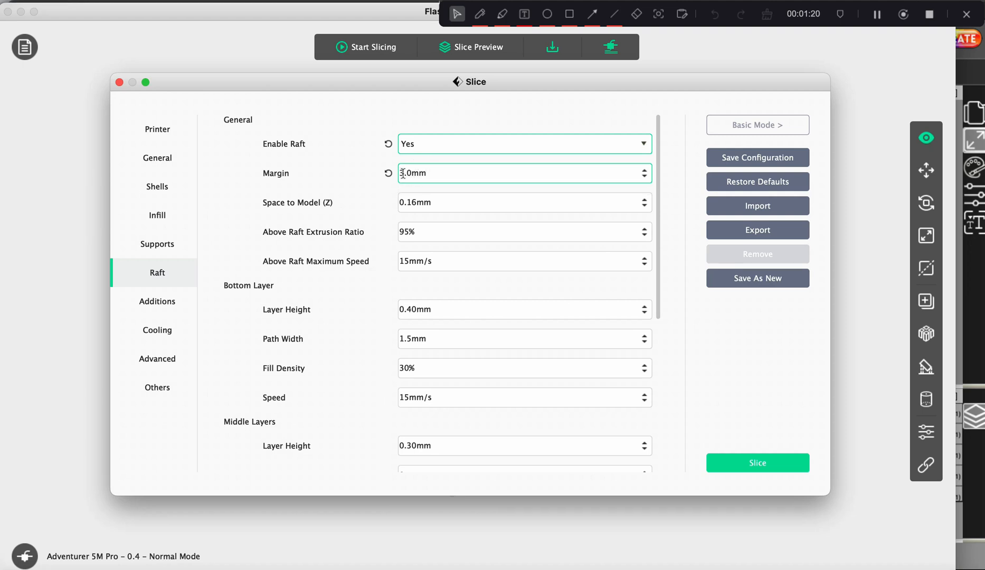
pyautogui.click(525, 203)
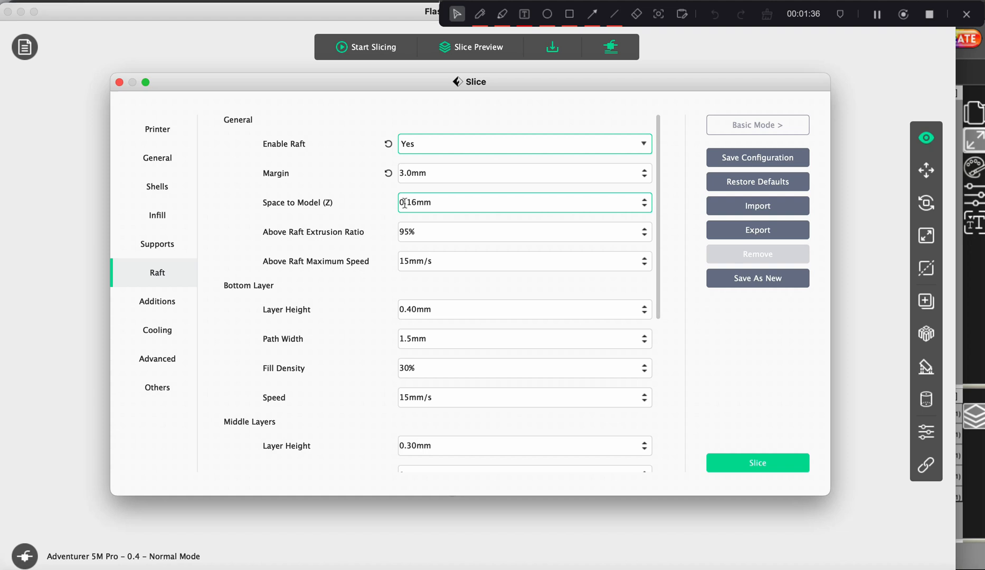
pyautogui.write('2.0mm')
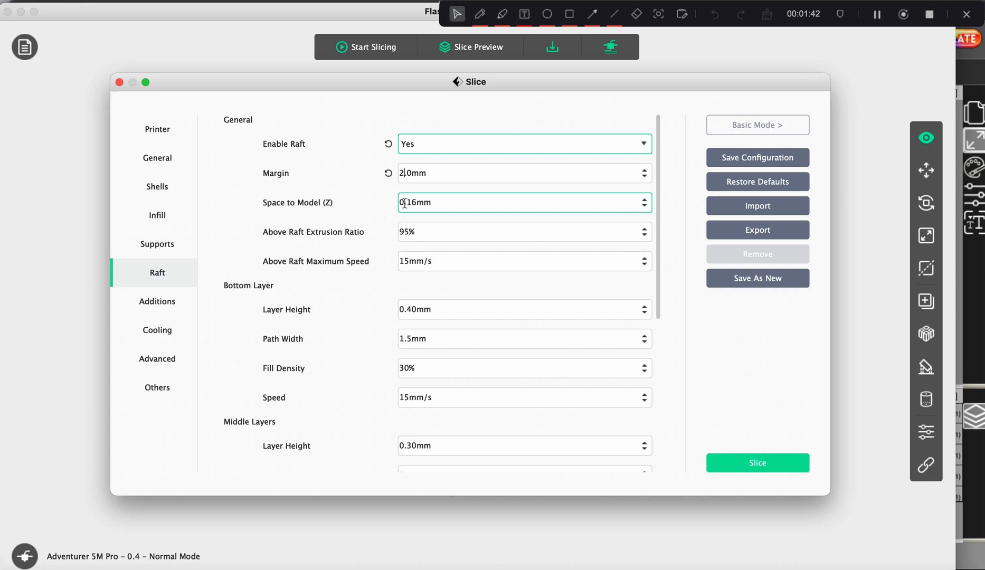
pyautogui.press('Backspace')
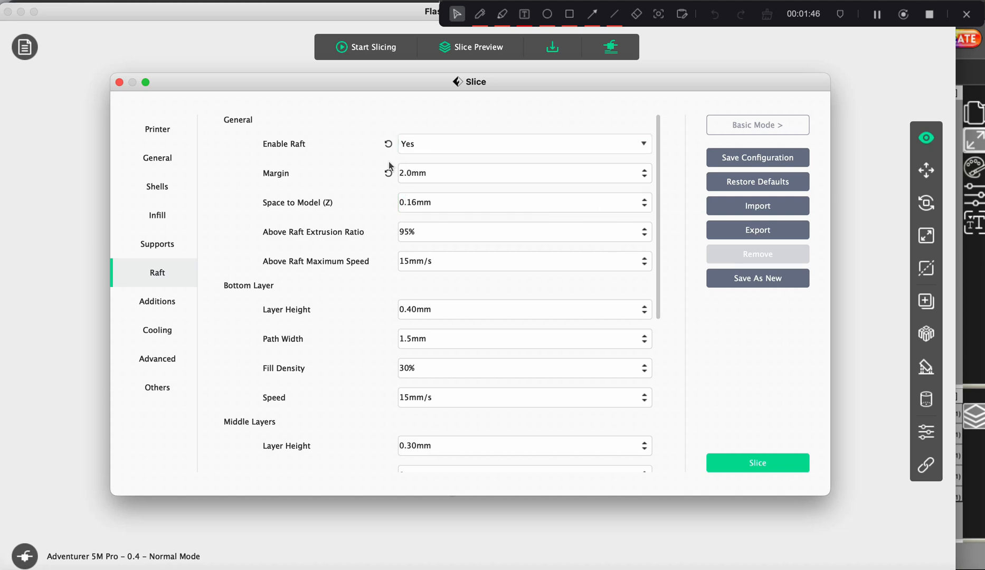
pyautogui.moveTo(739, 440)
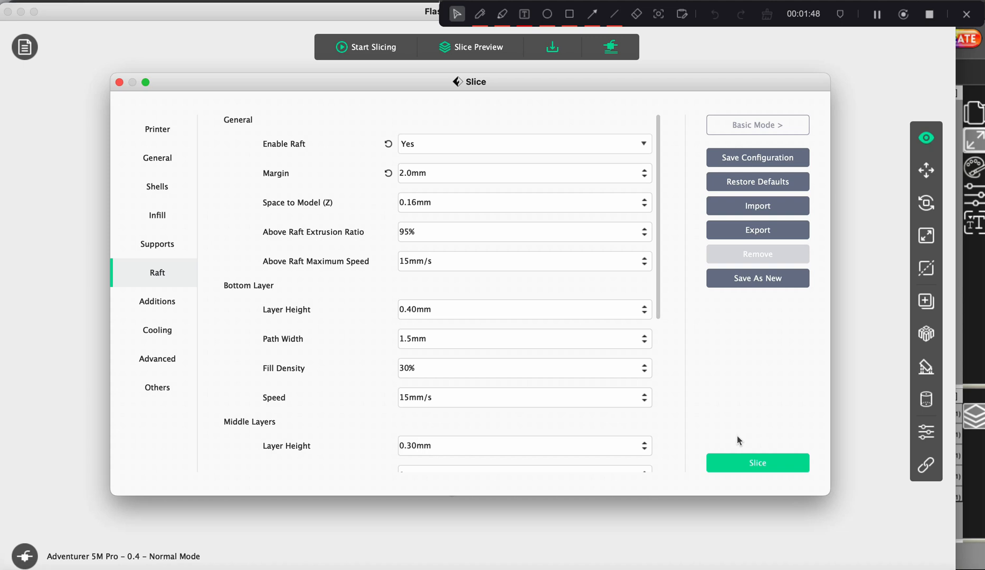
# Slice the Darth Vader model with the 2.0 mm raft and open Slice Preview
pyautogui.click(757, 463)
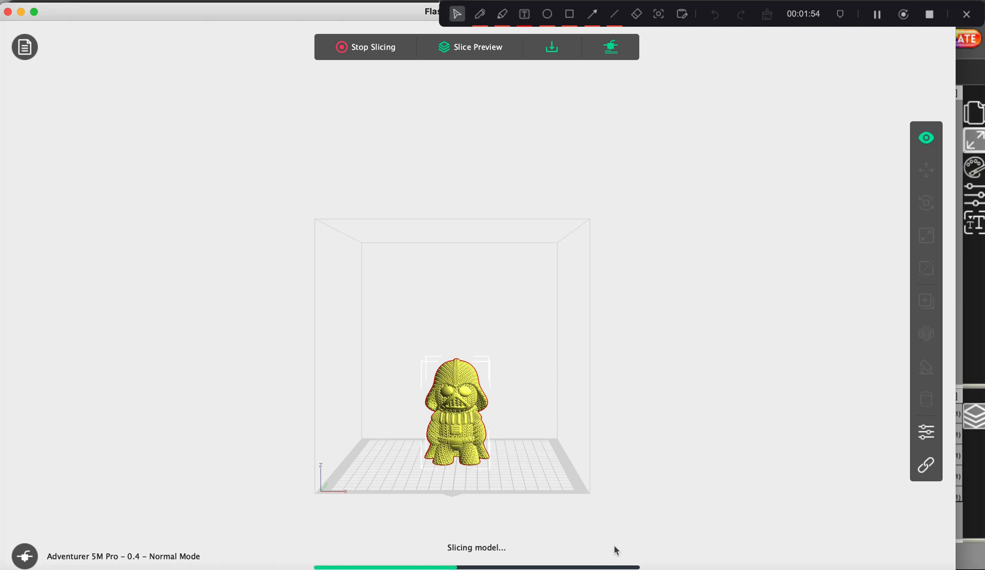
pyautogui.moveTo(433, 483)
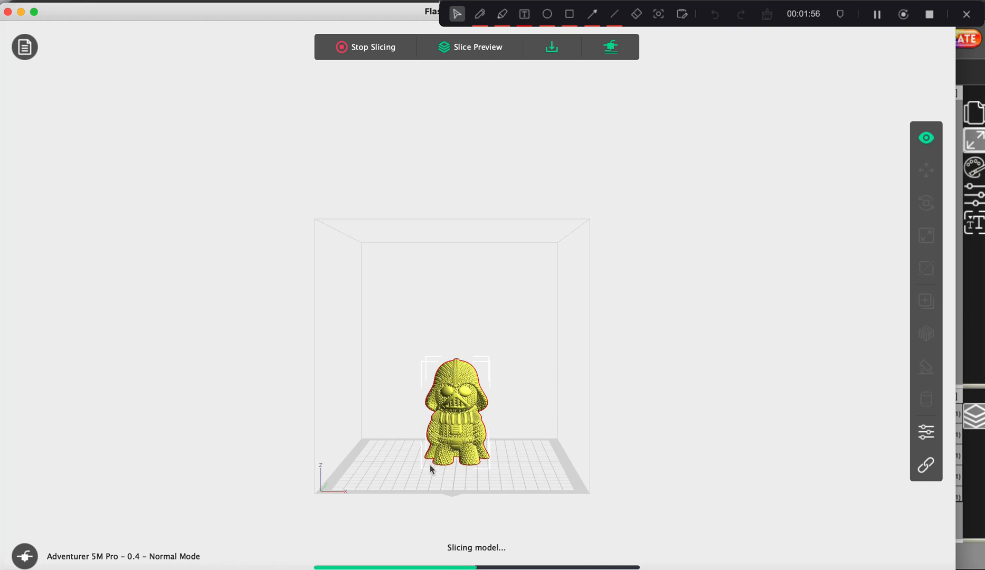
pyautogui.moveTo(460, 484)
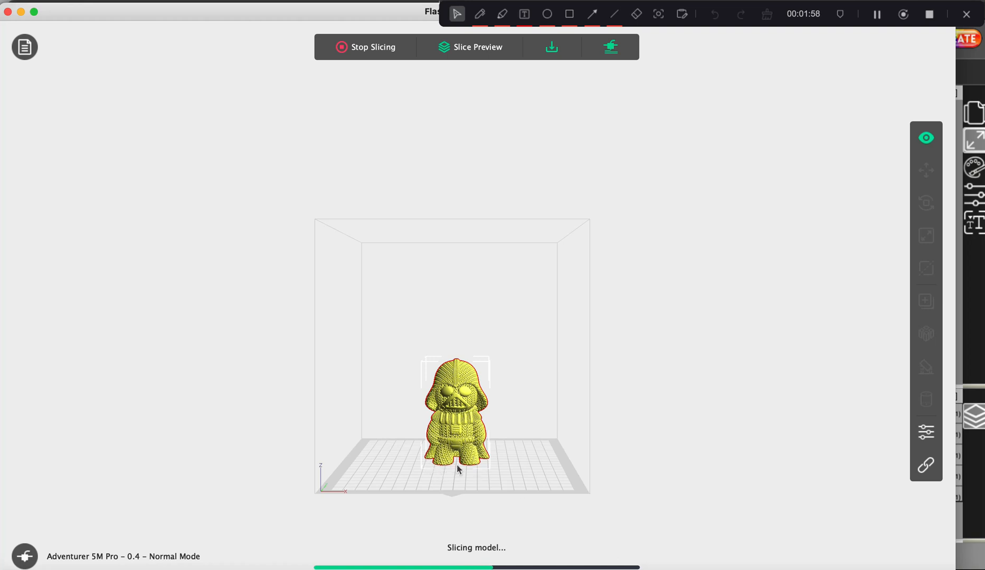
pyautogui.moveTo(475, 471)
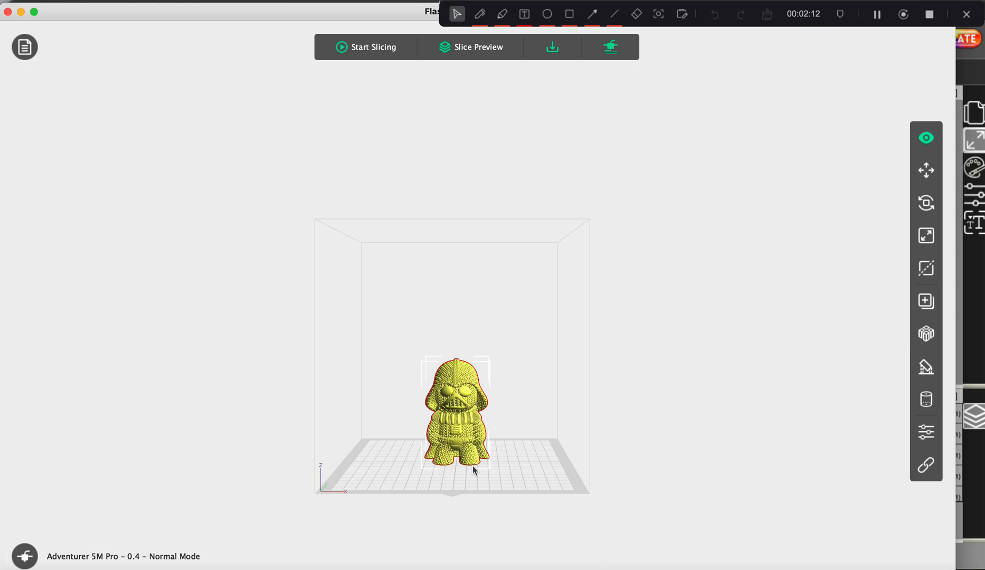
pyautogui.click(468, 47)
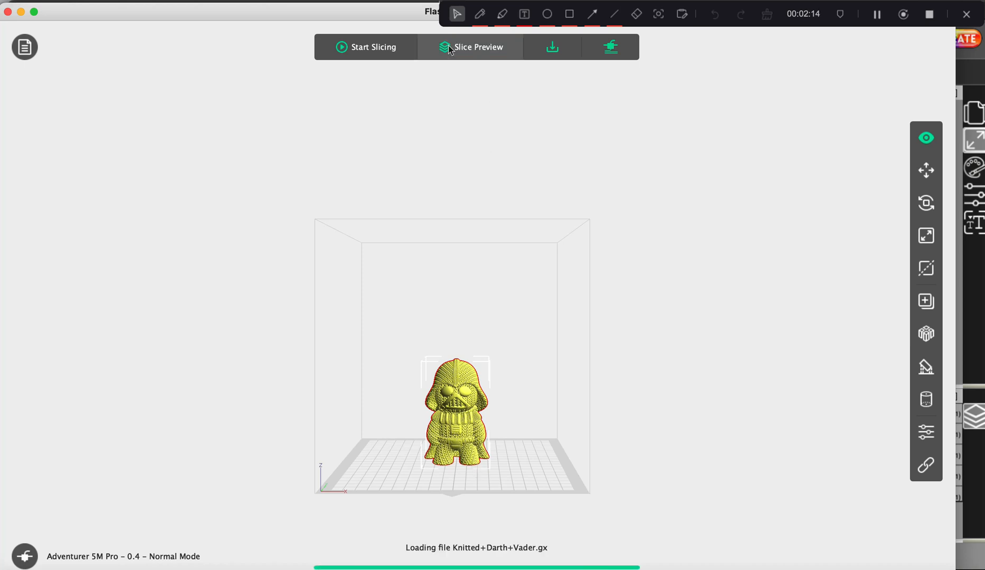
# View the raft preview estimating 3 hours 9 minutes and 45.43 g
pyautogui.click(473, 47)
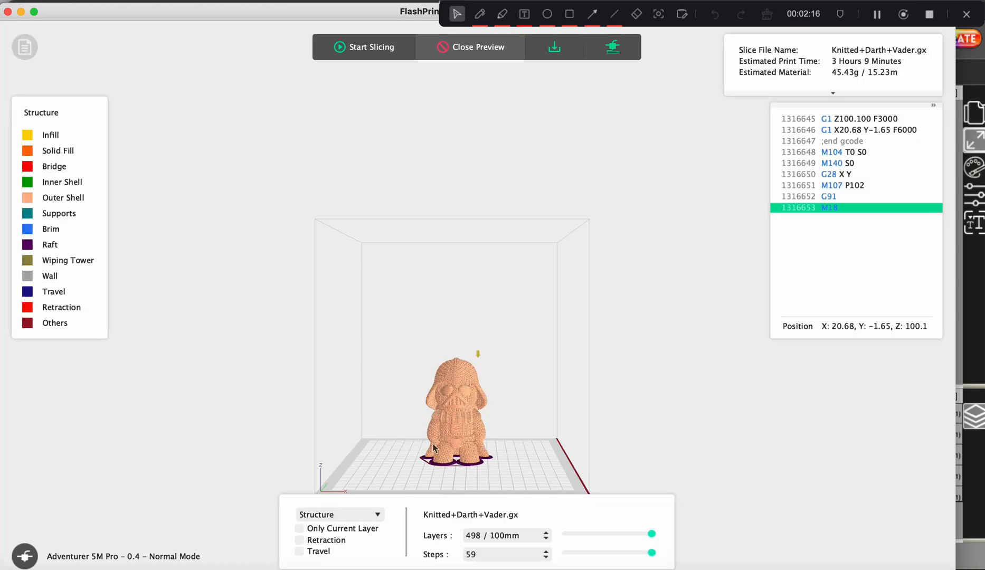
pyautogui.moveTo(460, 467)
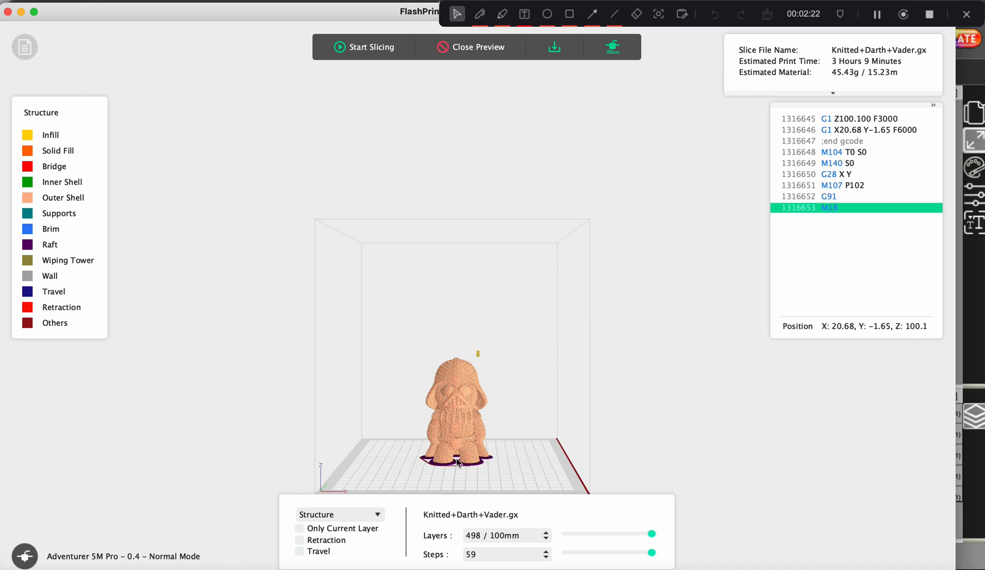
pyautogui.moveTo(446, 471)
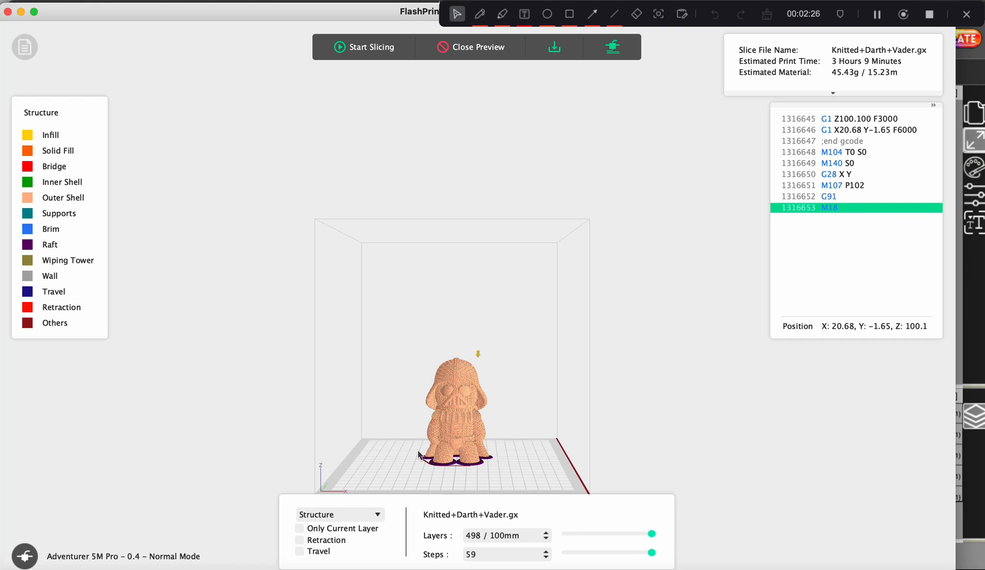
pyautogui.moveTo(512, 468)
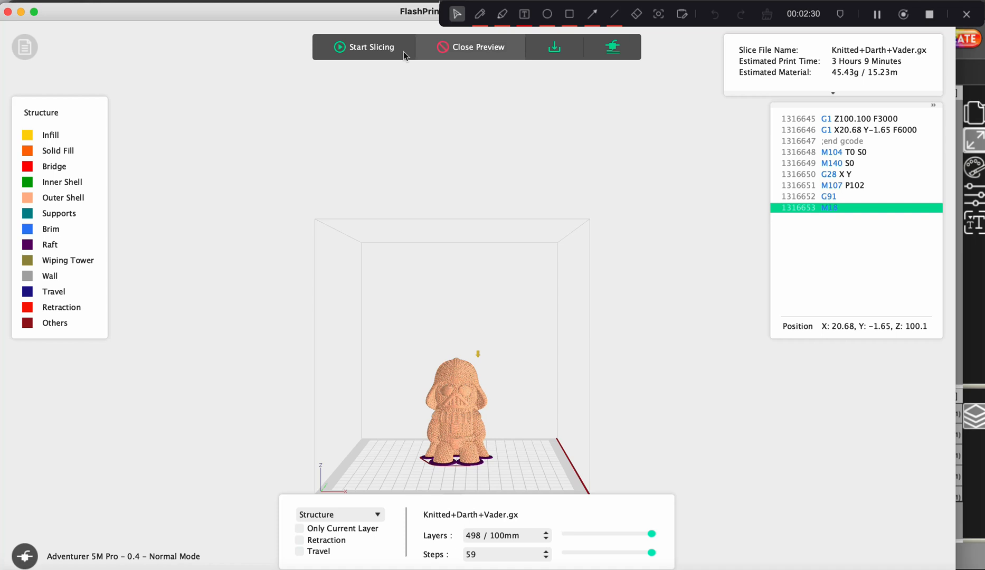
# Raise the raft margin to 7.0 mm and re-slice the model
pyautogui.click(368, 47)
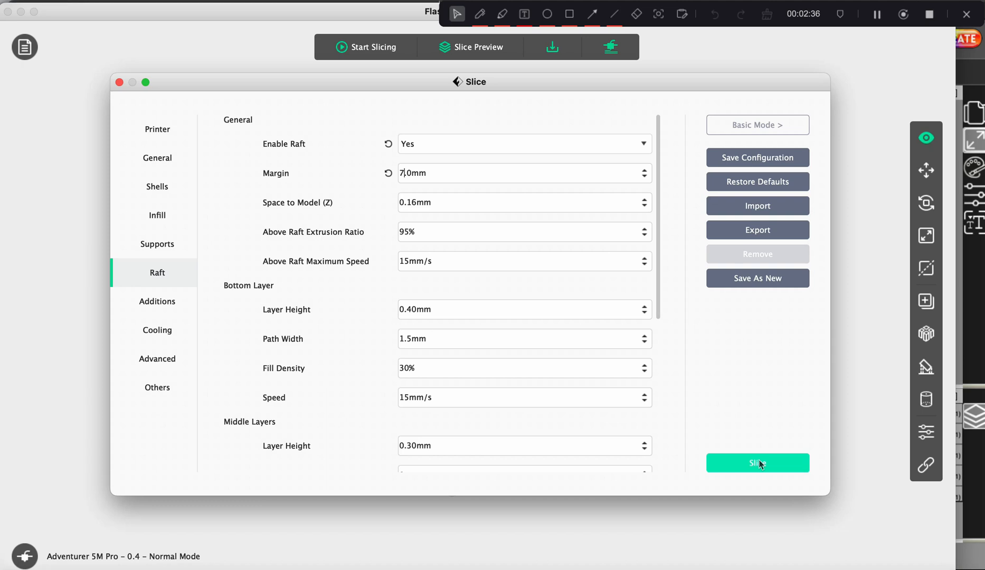
pyautogui.click(758, 463)
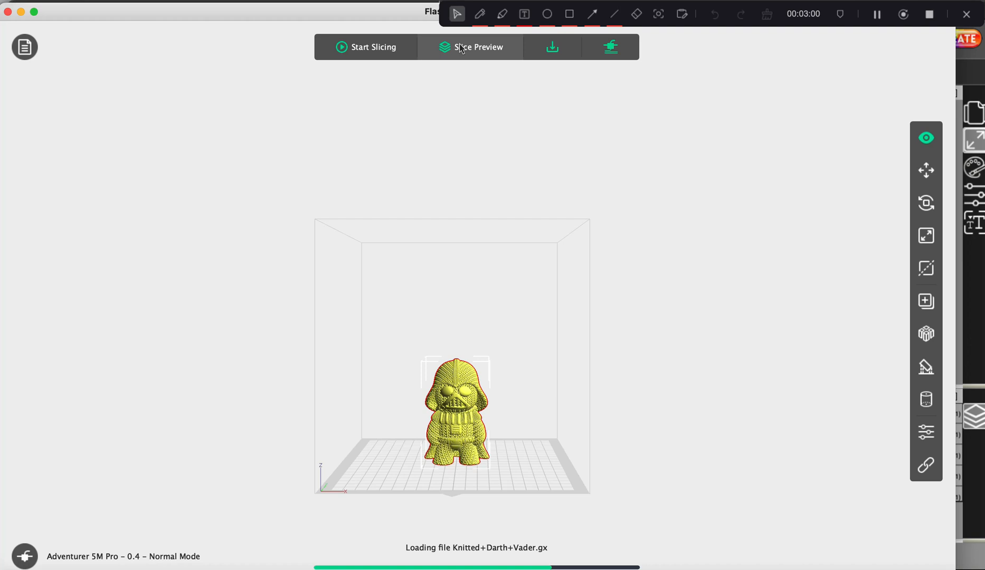
# Preview the wider raft, now estimating 3 hours 11 minutes and 46.3 g
pyautogui.click(470, 47)
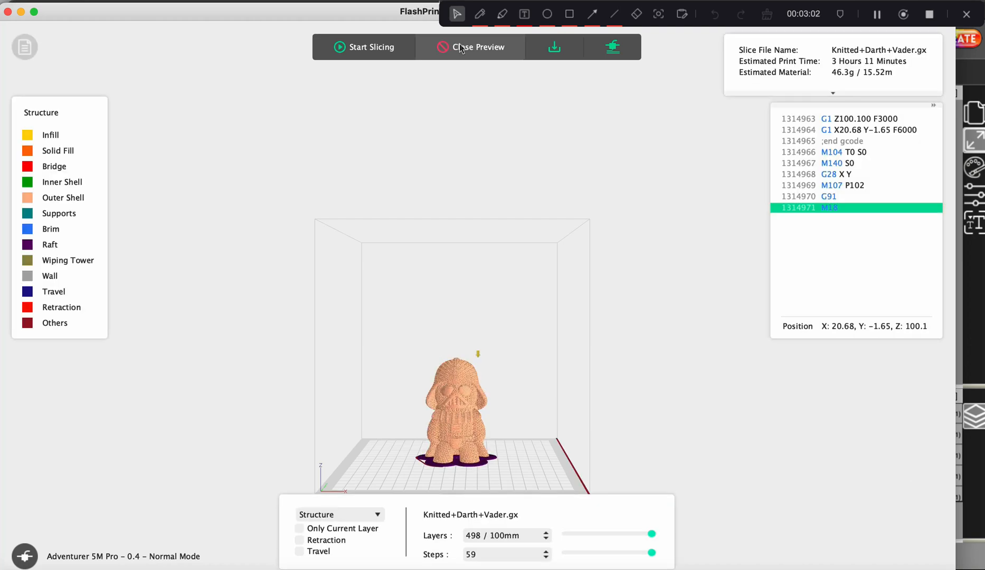
pyautogui.moveTo(488, 464)
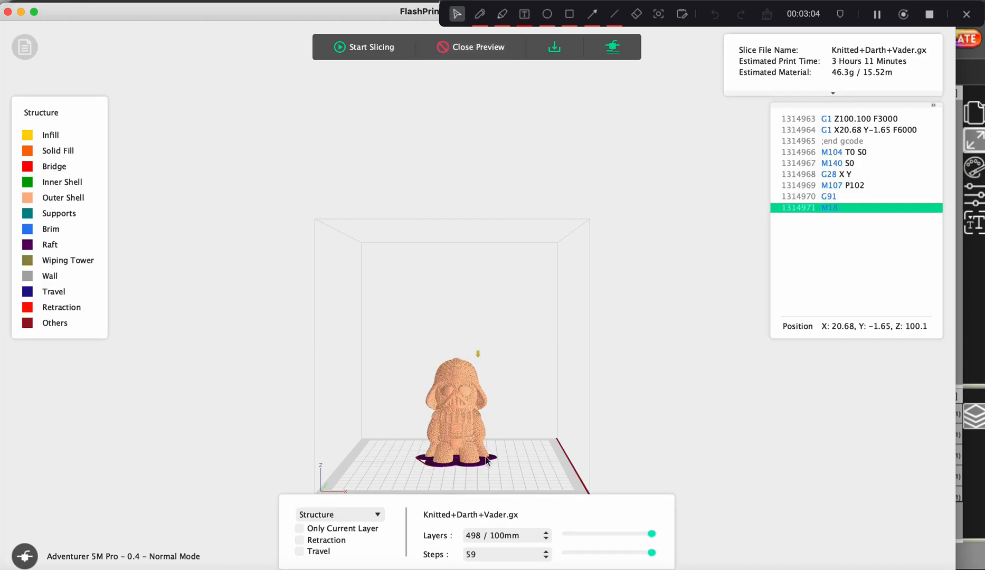
pyautogui.moveTo(459, 470)
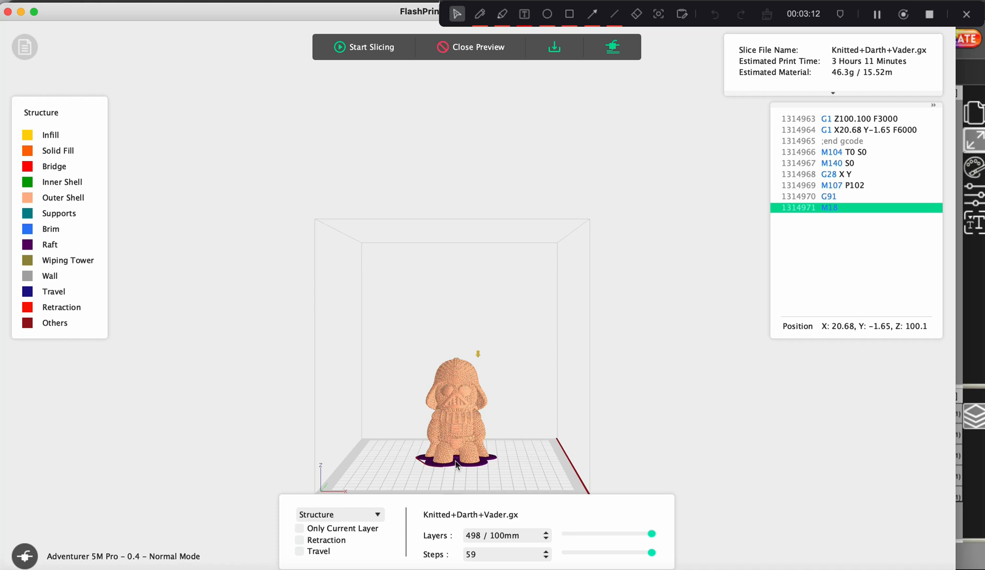
pyautogui.moveTo(477, 410)
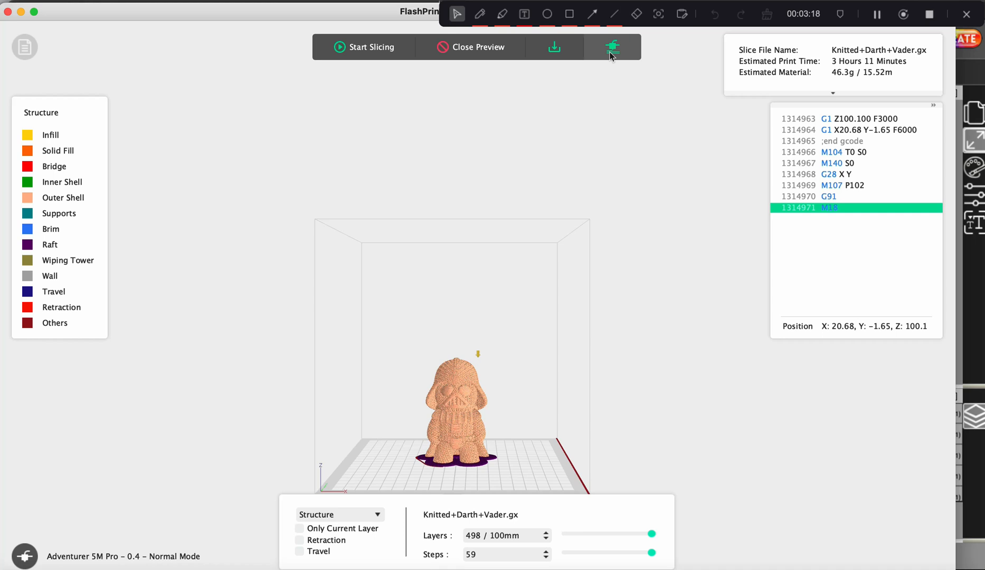
pyautogui.moveTo(613, 47)
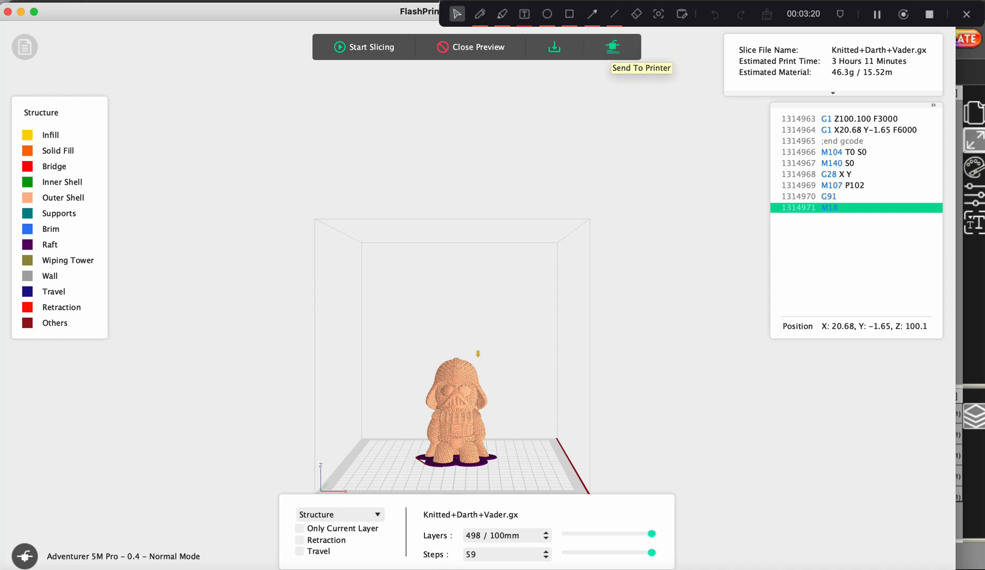